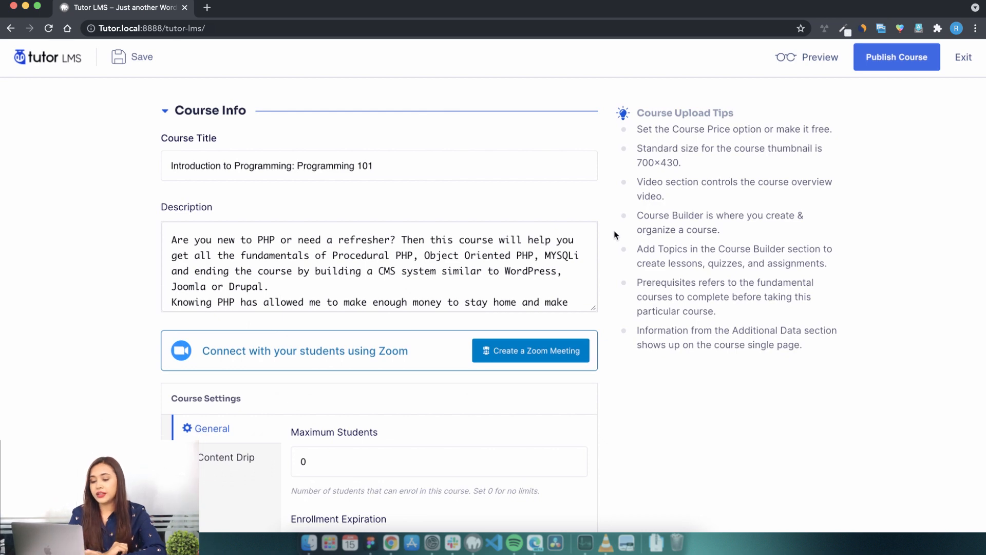
# In the Course Builder, add a quiz under the Basic Java Syntax topic
pyautogui.scroll(-3)
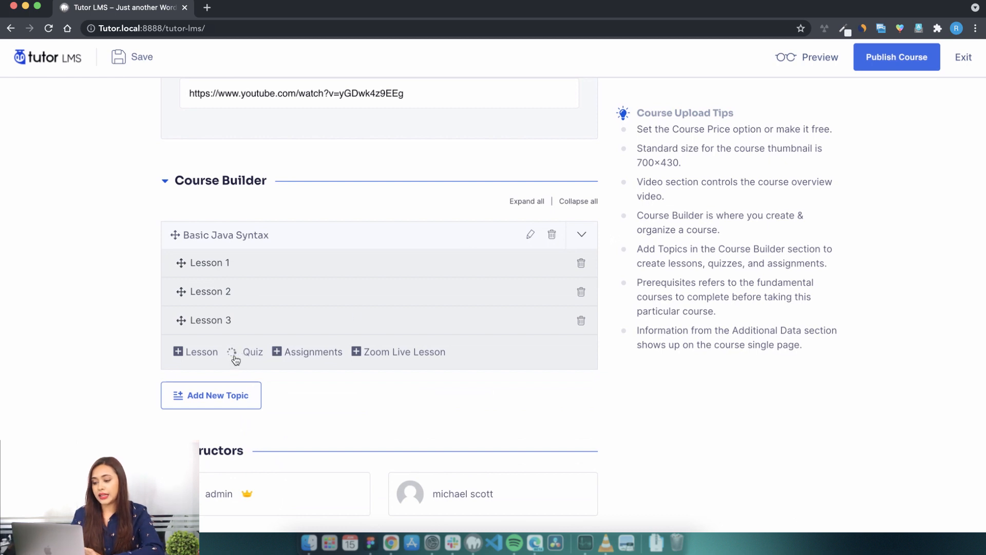
pyautogui.click(246, 352)
pyautogui.write('Quiz on basic java syntax')
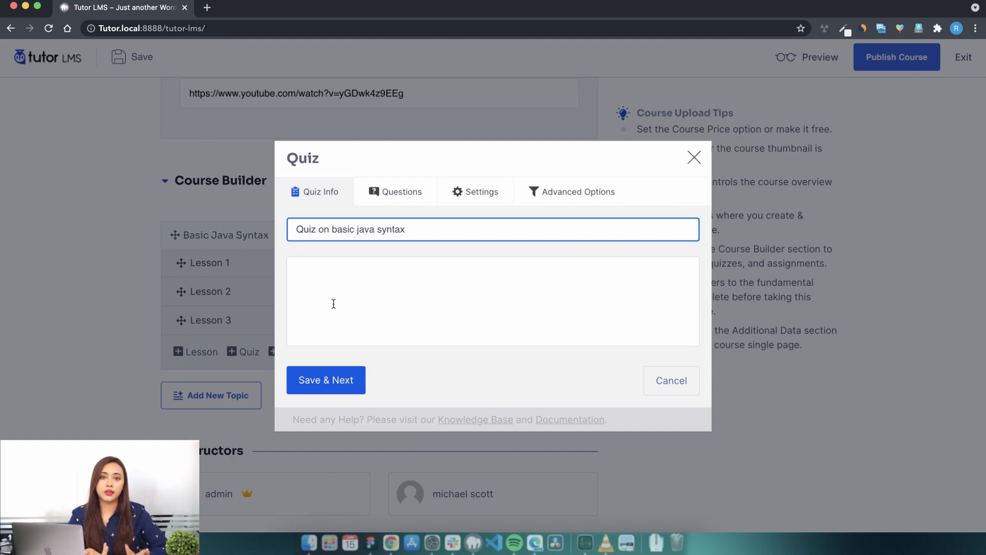
# Save the quiz title and start the question 'Every statement in java language should end with a?'
pyautogui.click(325, 380)
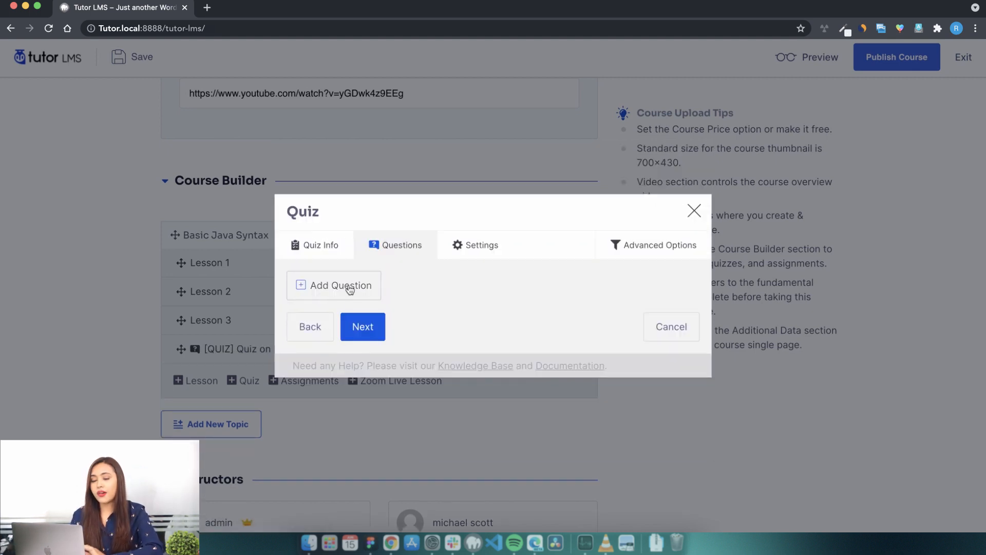
pyautogui.click(339, 285)
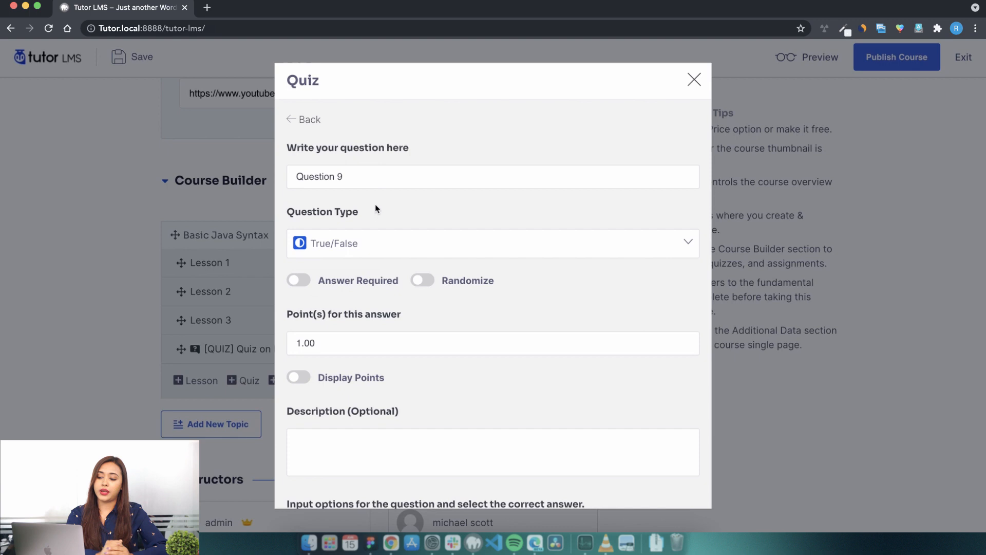
pyautogui.write('Every statement')
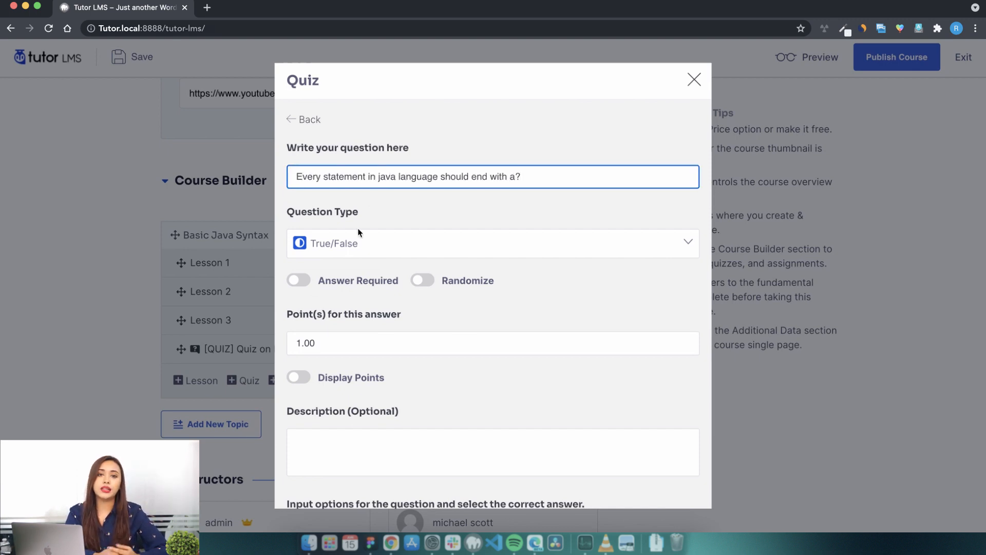
pyautogui.click(492, 243)
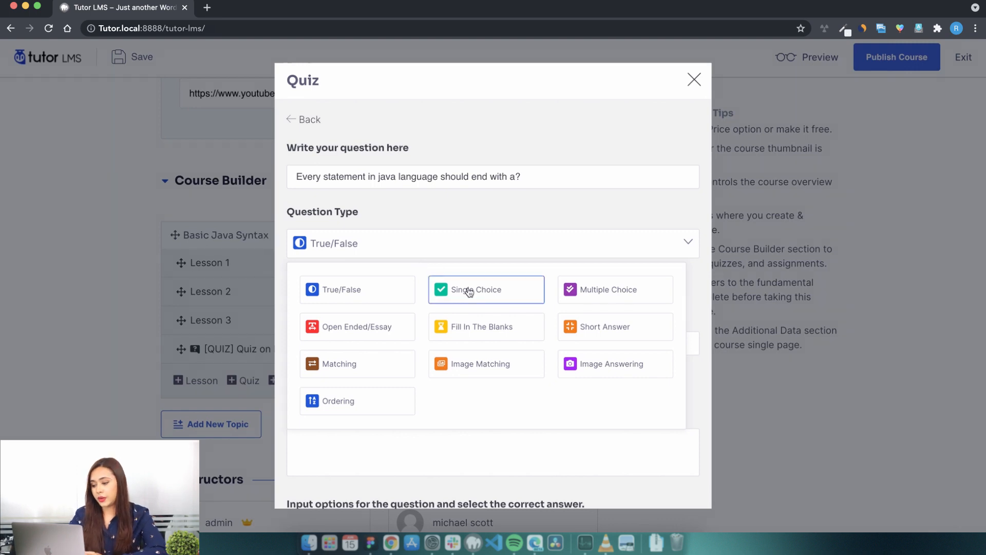
# Make the java statement question single choice, answer required, with points displayed
pyautogui.click(486, 289)
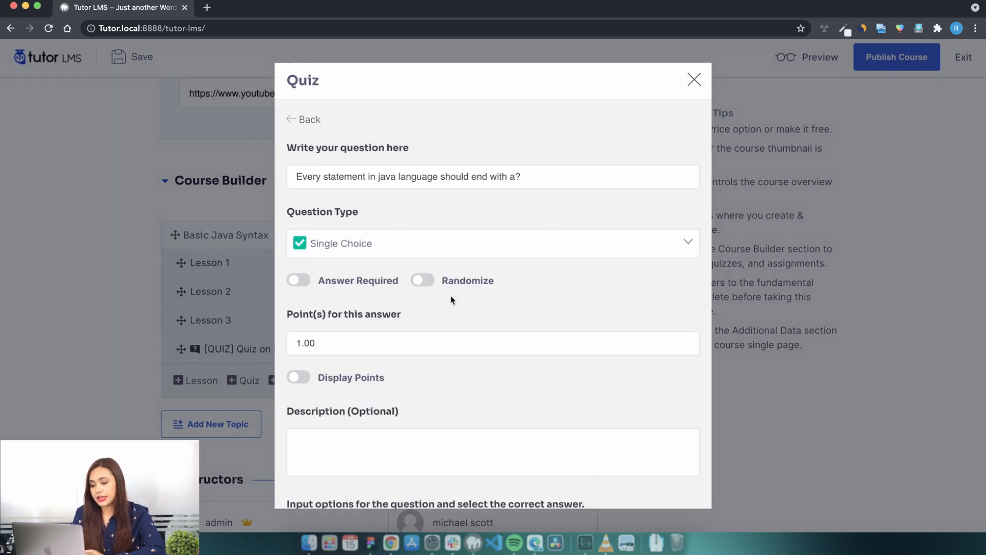
pyautogui.click(298, 280)
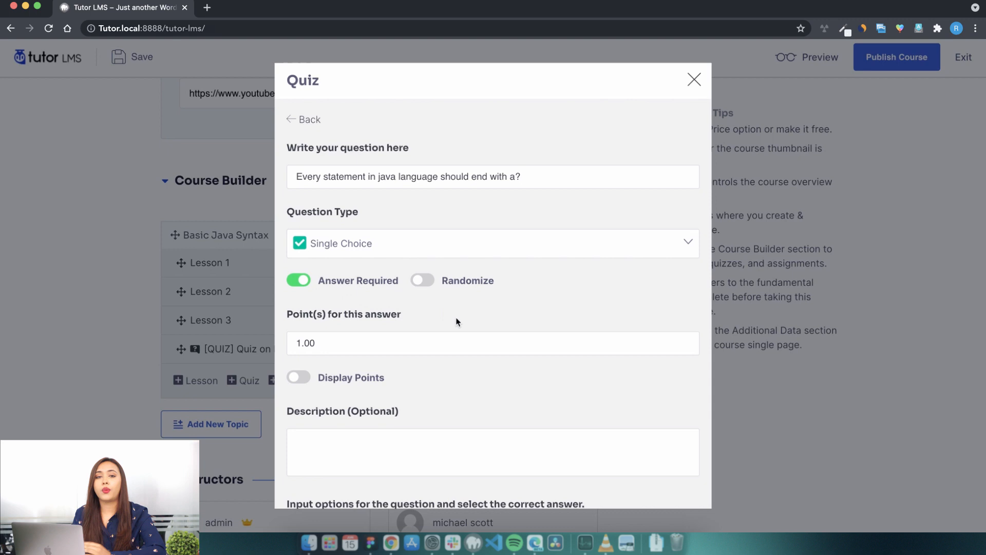
pyautogui.moveTo(476, 328)
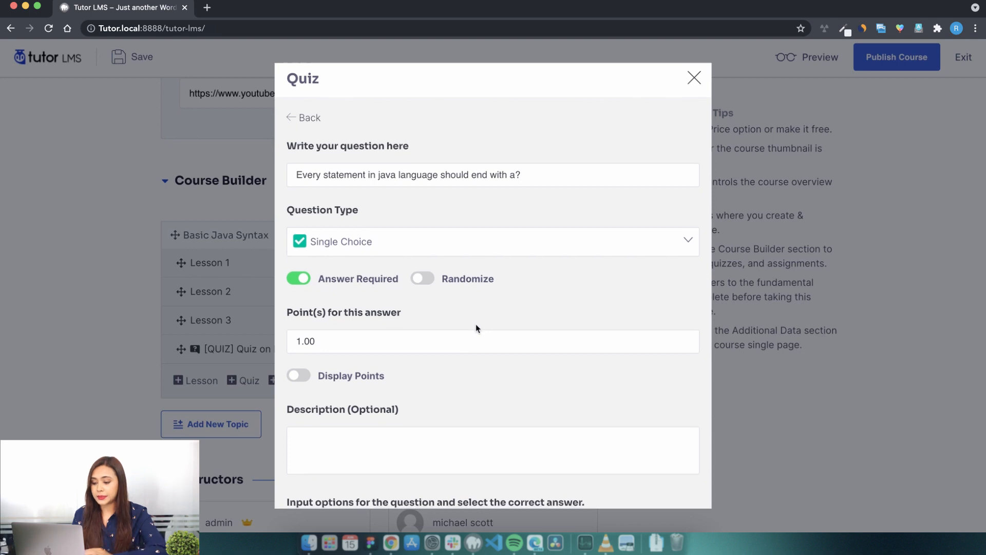
pyautogui.scroll(-3)
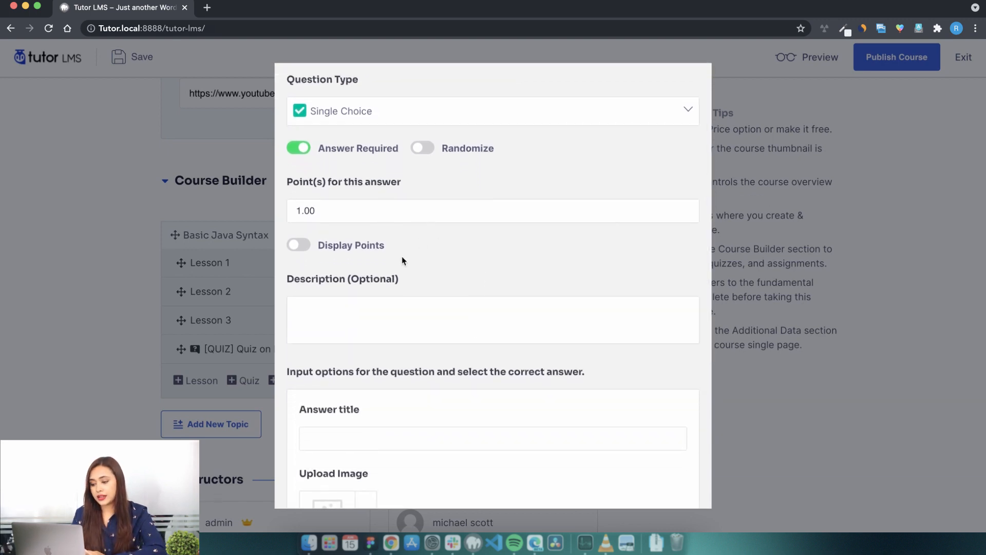
pyautogui.click(297, 245)
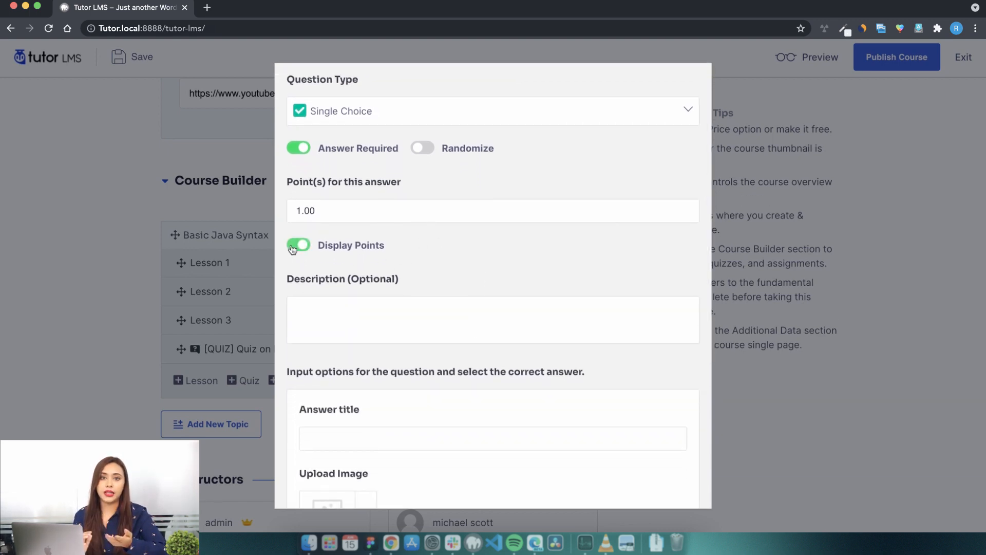
pyautogui.click(298, 245)
pyautogui.write('Arrange in order of sizes small to b')
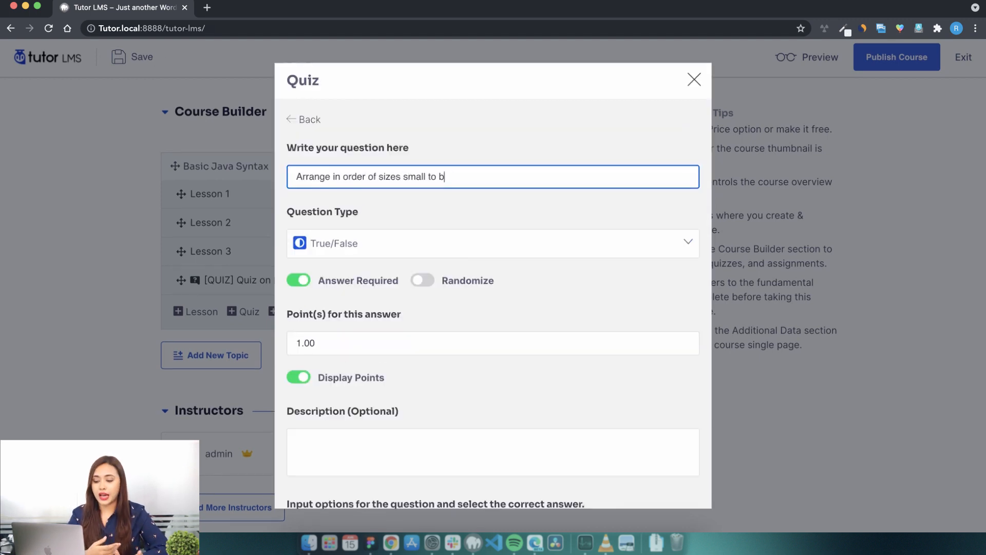
# Make the size question an Ordering question with answers Car, Bike, Aeroplane and Bicycle
pyautogui.click(493, 243)
pyautogui.write('Car')
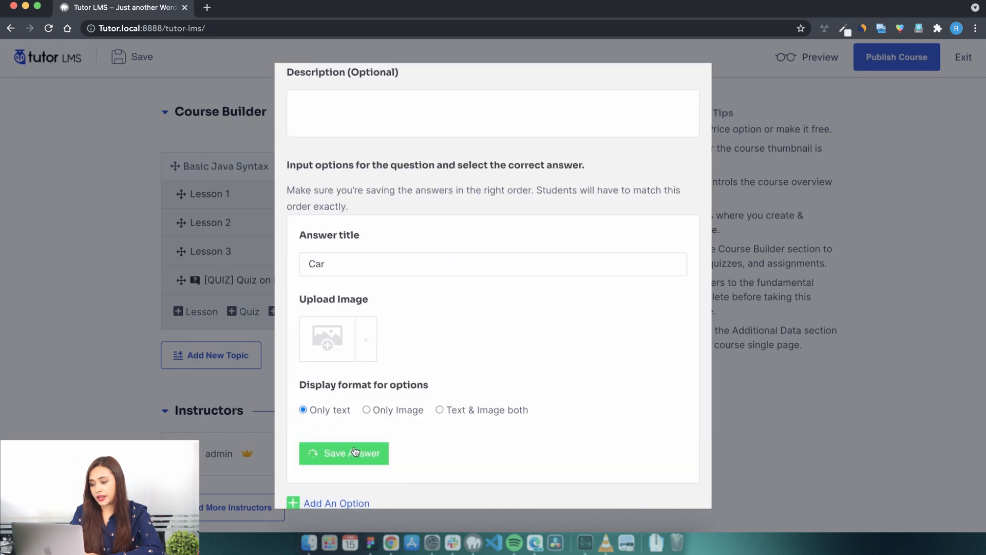
pyautogui.click(344, 453)
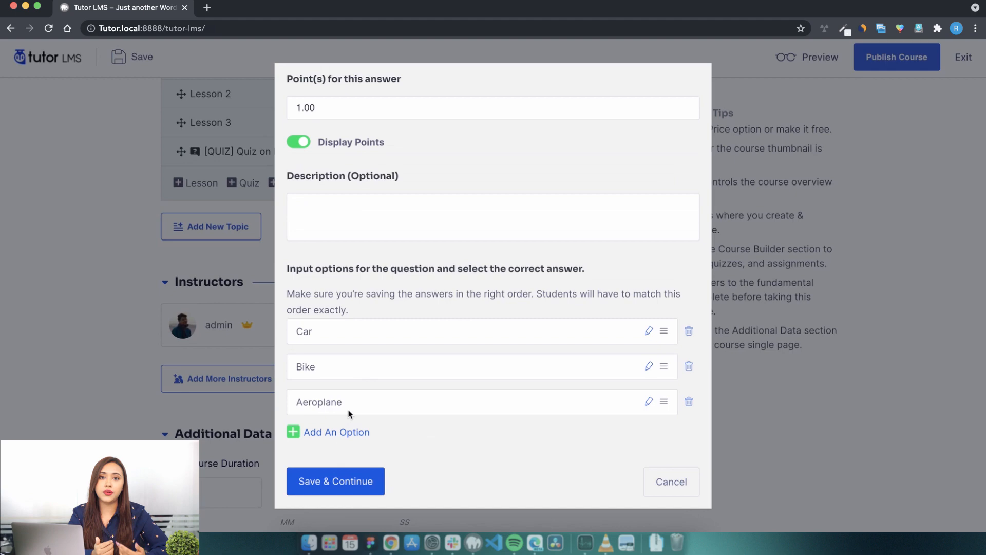
pyautogui.click(336, 432)
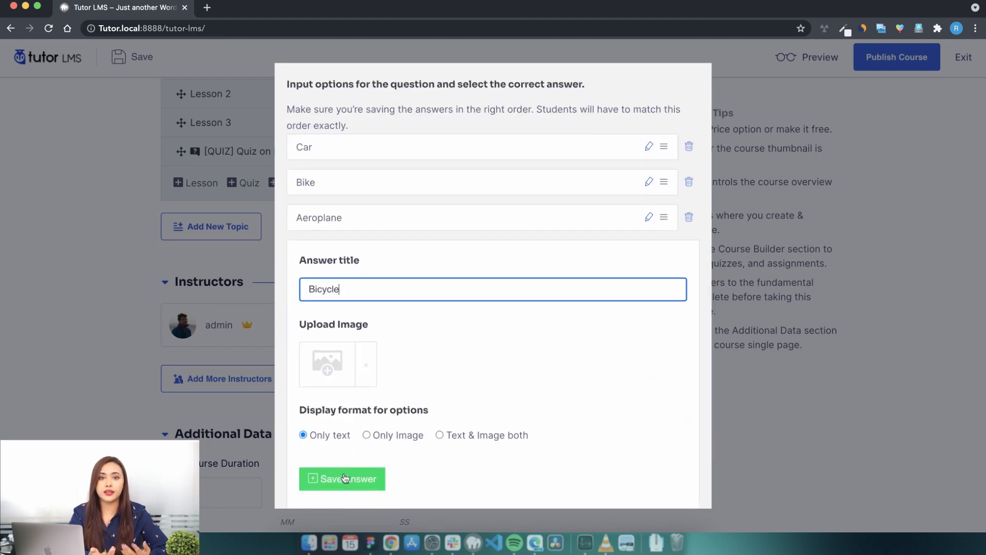
pyautogui.click(341, 479)
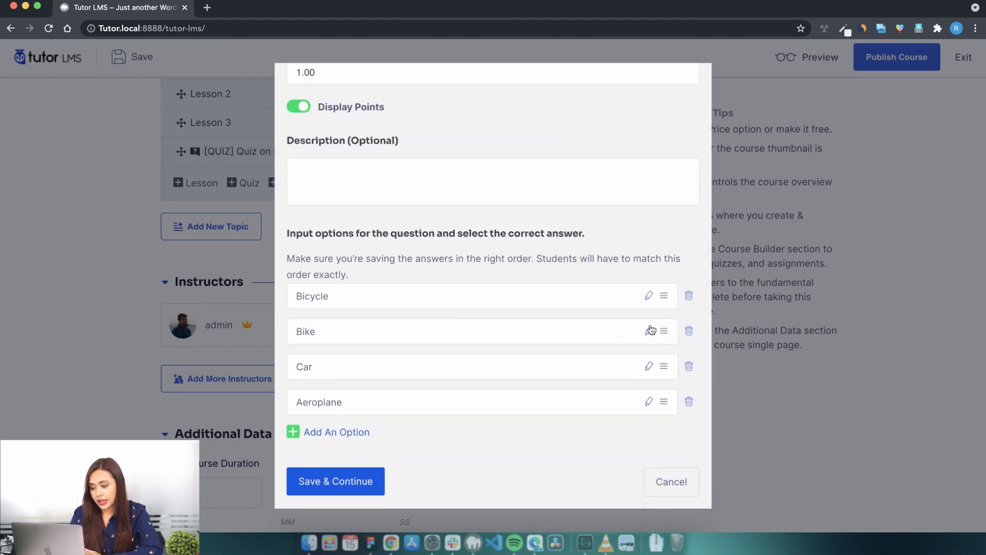
pyautogui.click(336, 482)
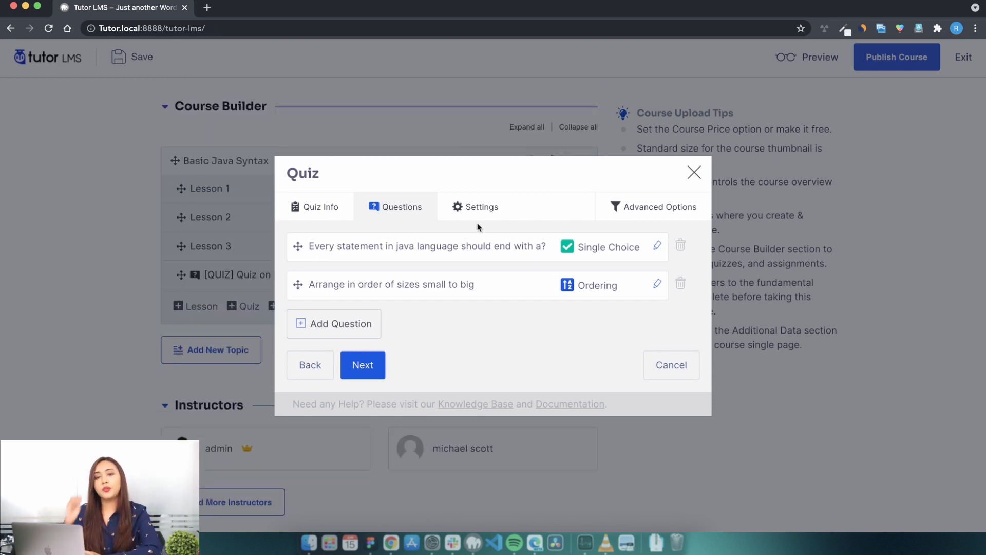
# Set the quiz time limit to 10 minutes and hide the quiz time
pyautogui.click(482, 207)
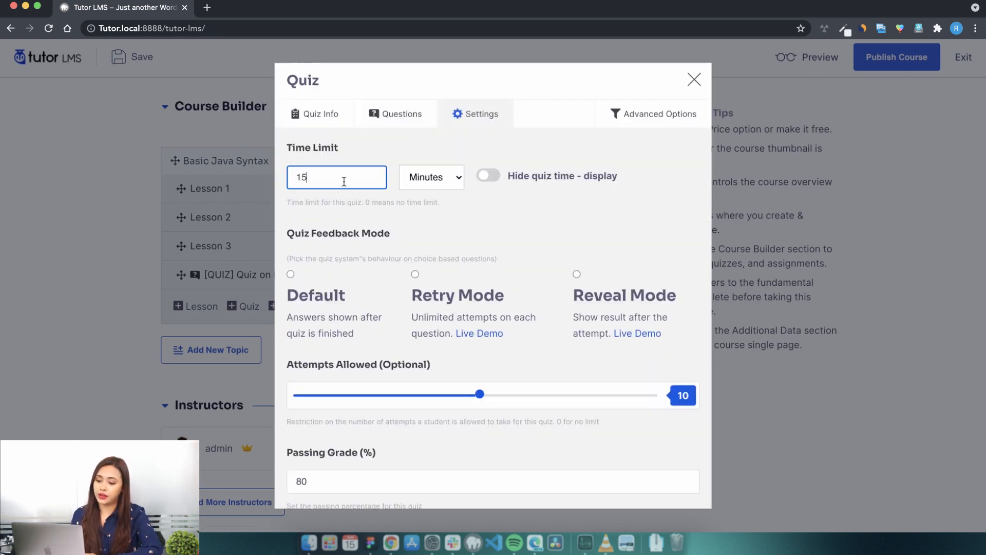
pyautogui.write('10')
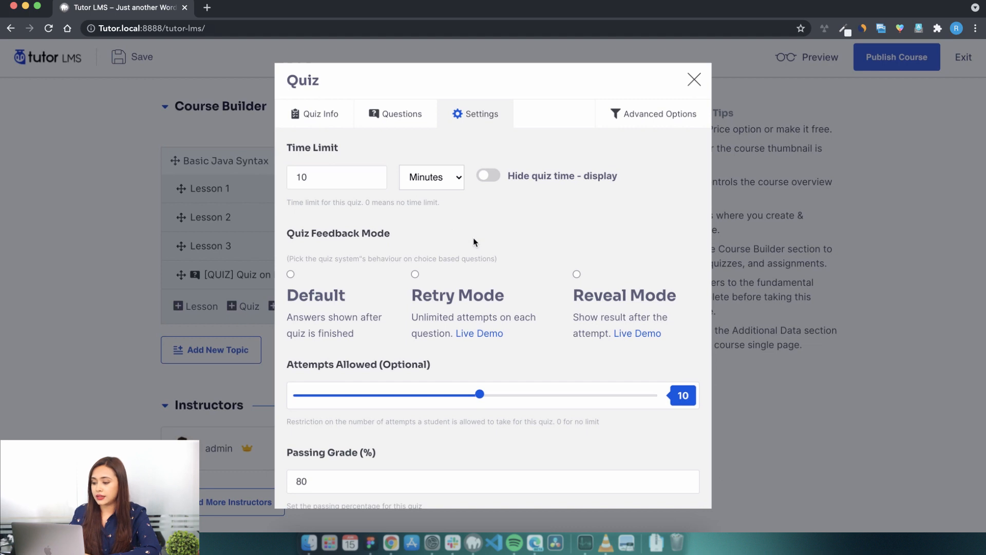
pyautogui.click(488, 176)
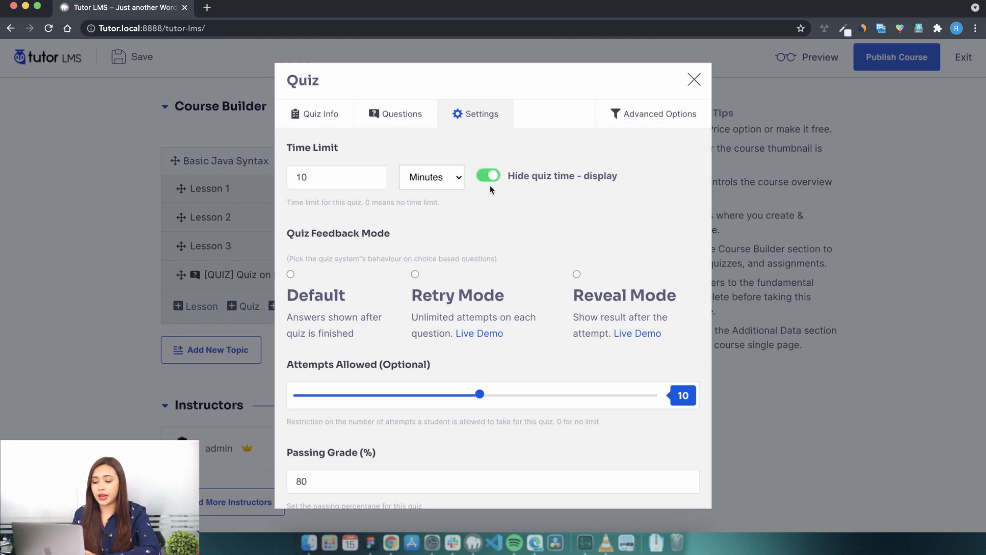
pyautogui.moveTo(339, 320)
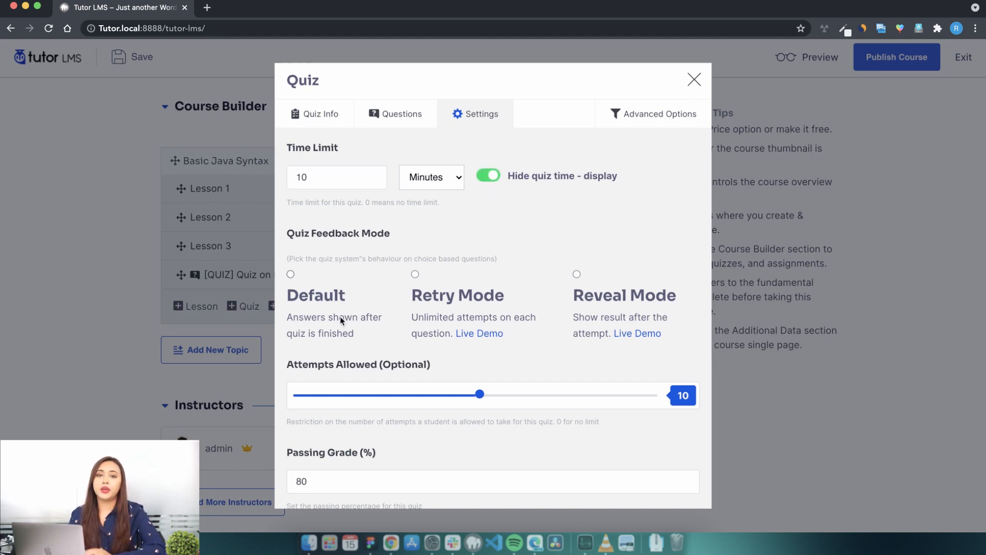
# Set maximum questions to 10 and save the quiz settings
pyautogui.scroll(-3)
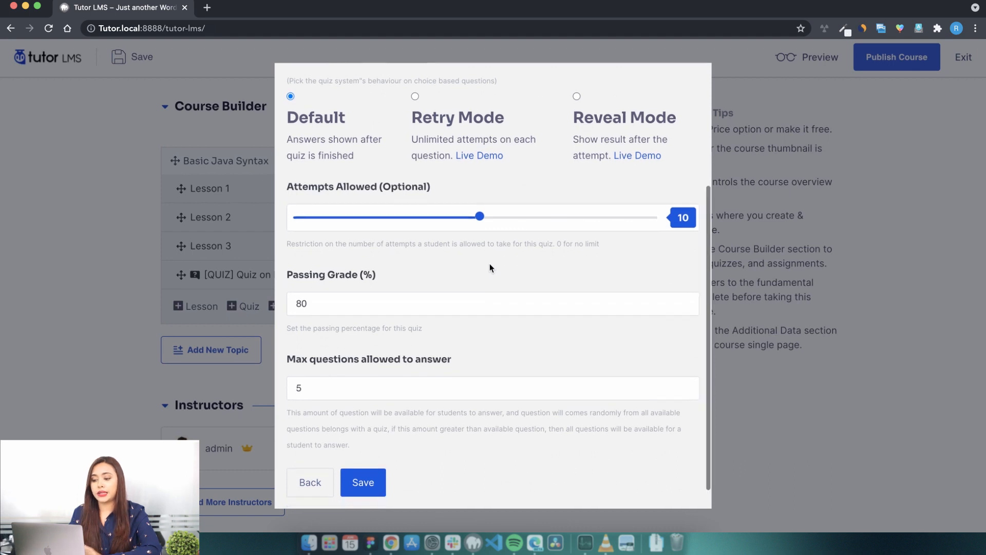
pyautogui.scroll(-3)
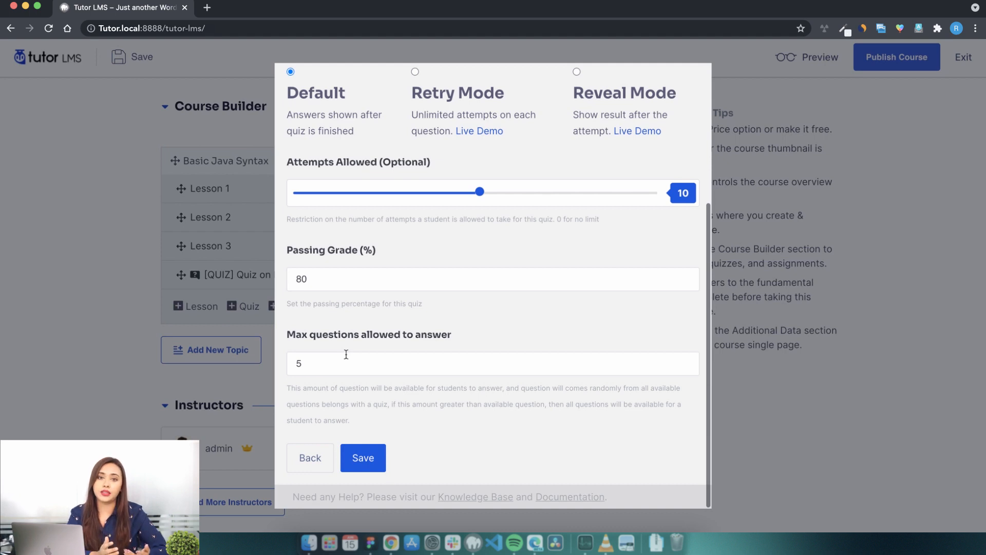
pyautogui.write('10')
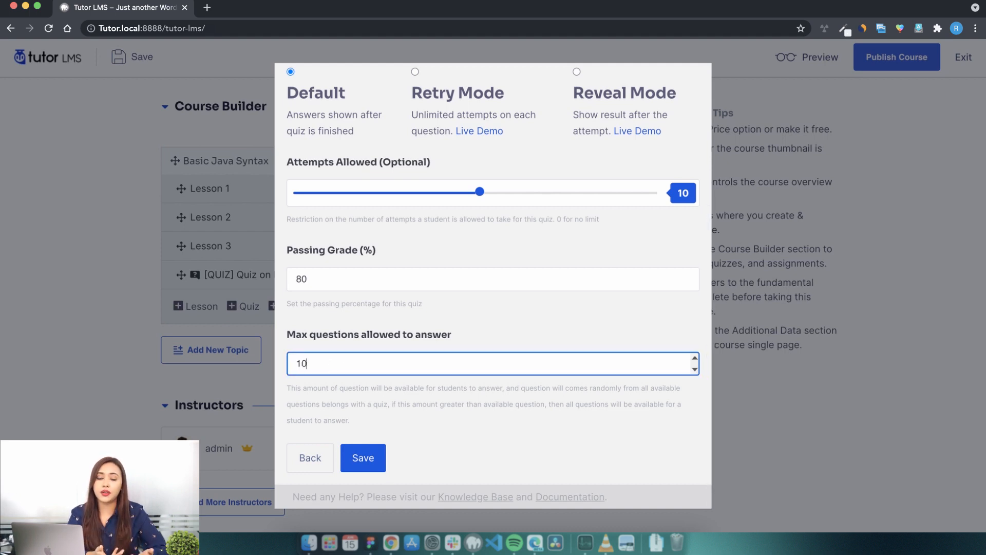
pyautogui.click(404, 438)
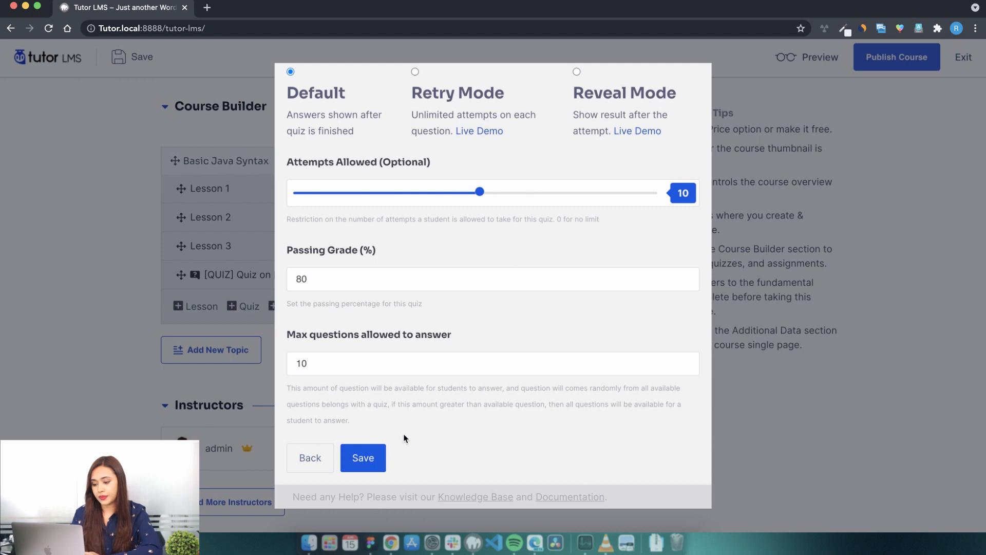
pyautogui.click(369, 457)
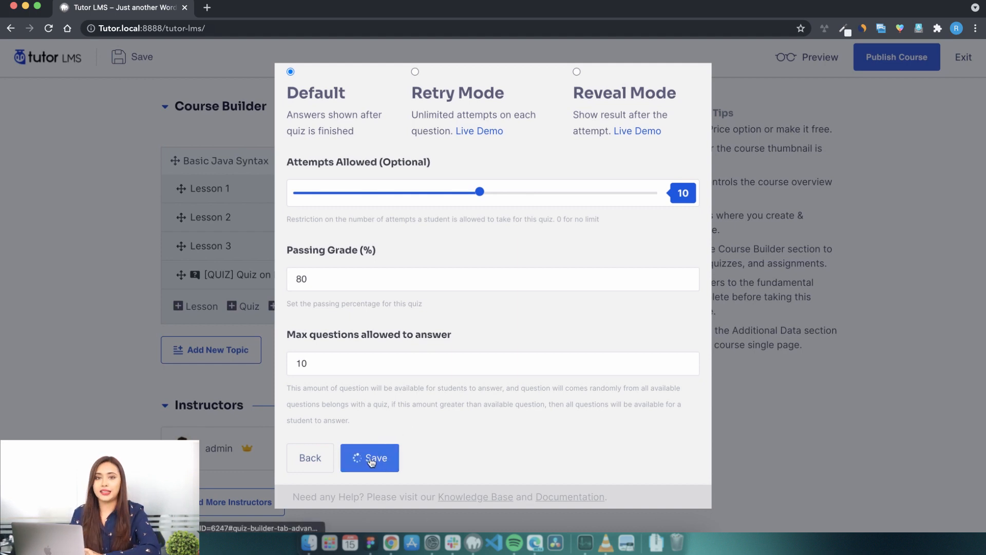
pyautogui.click(370, 457)
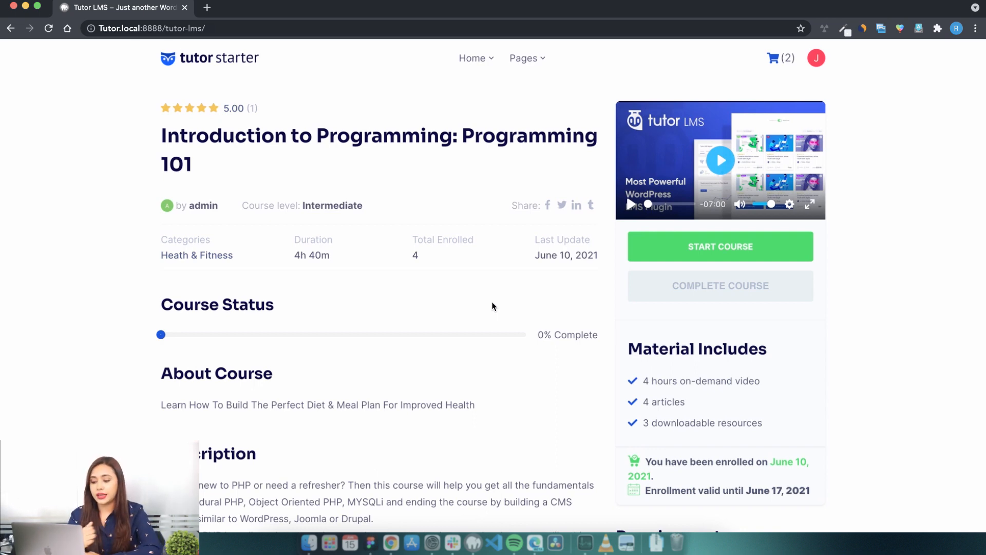
# As a student, answer the first quiz questions and advance to the ordering question
pyautogui.scroll(-3)
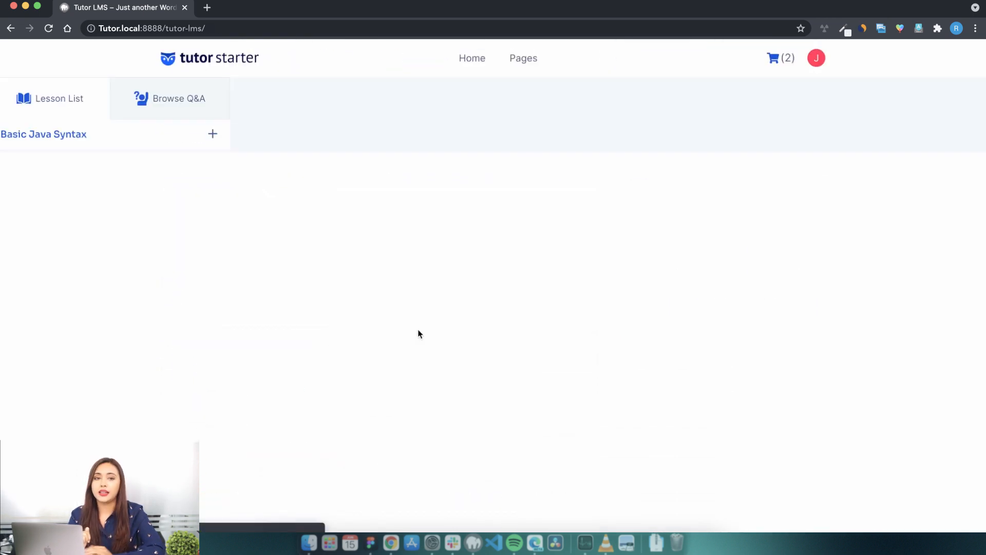
pyautogui.click(212, 134)
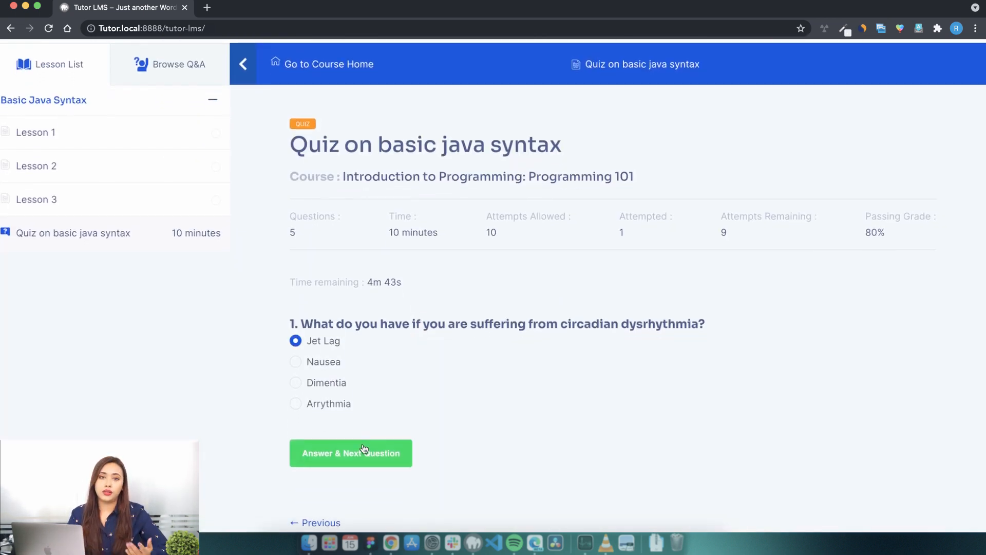
pyautogui.click(350, 453)
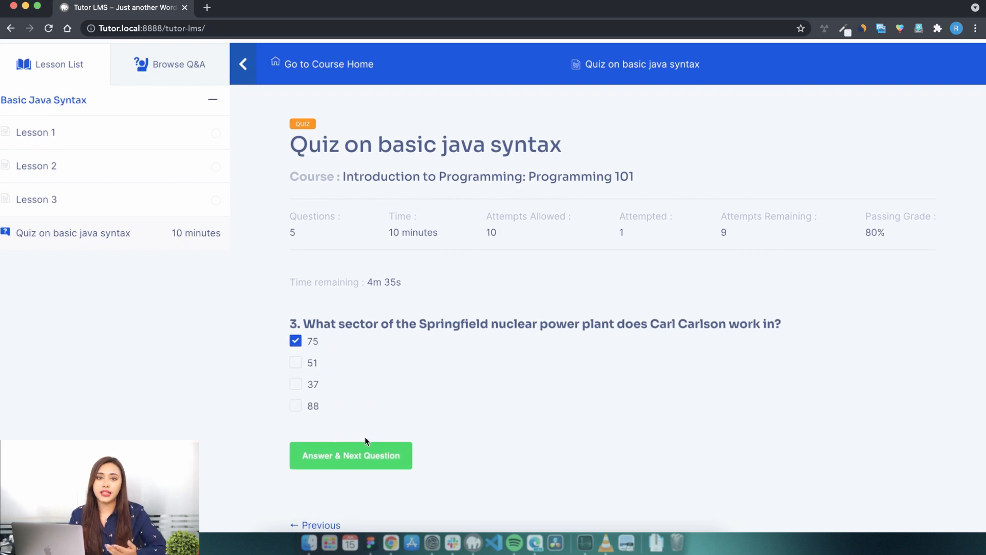
pyautogui.click(350, 455)
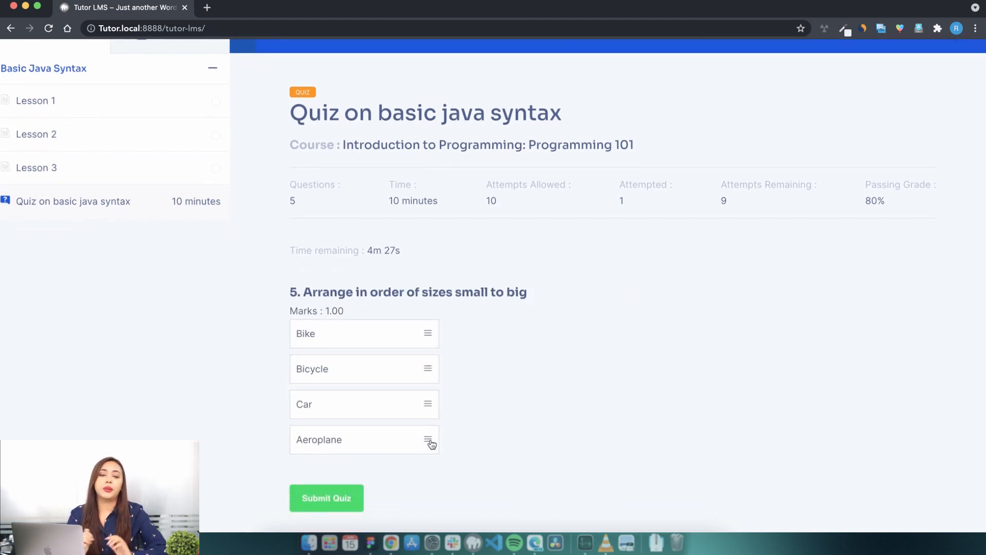